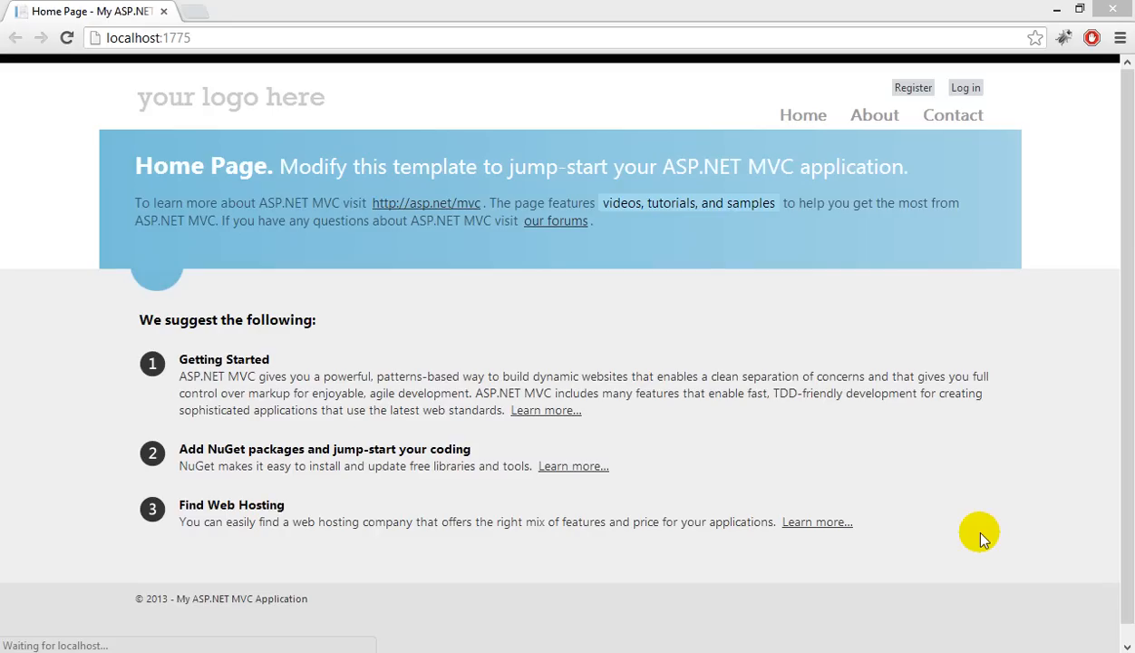
- Go to the Register page from the home page's top navigation
{"action": "left_click", "coordinate": [912, 87]}
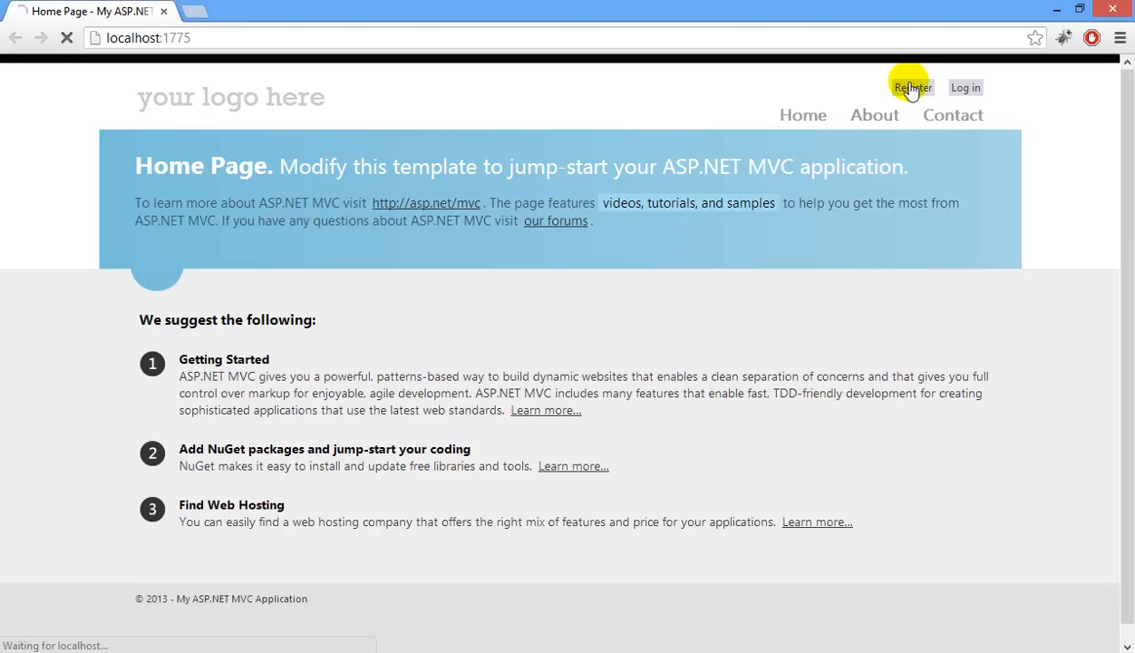
{"action": "left_click", "coordinate": [911, 87]}
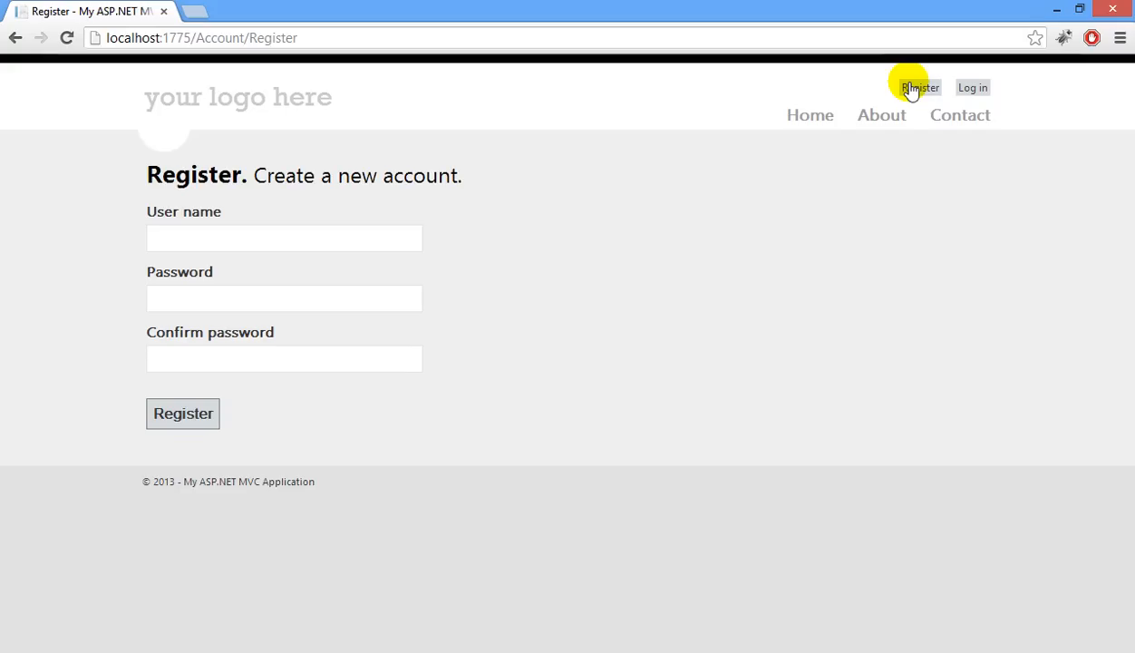
{"action": "mouse_move", "coordinate": [290, 240]}
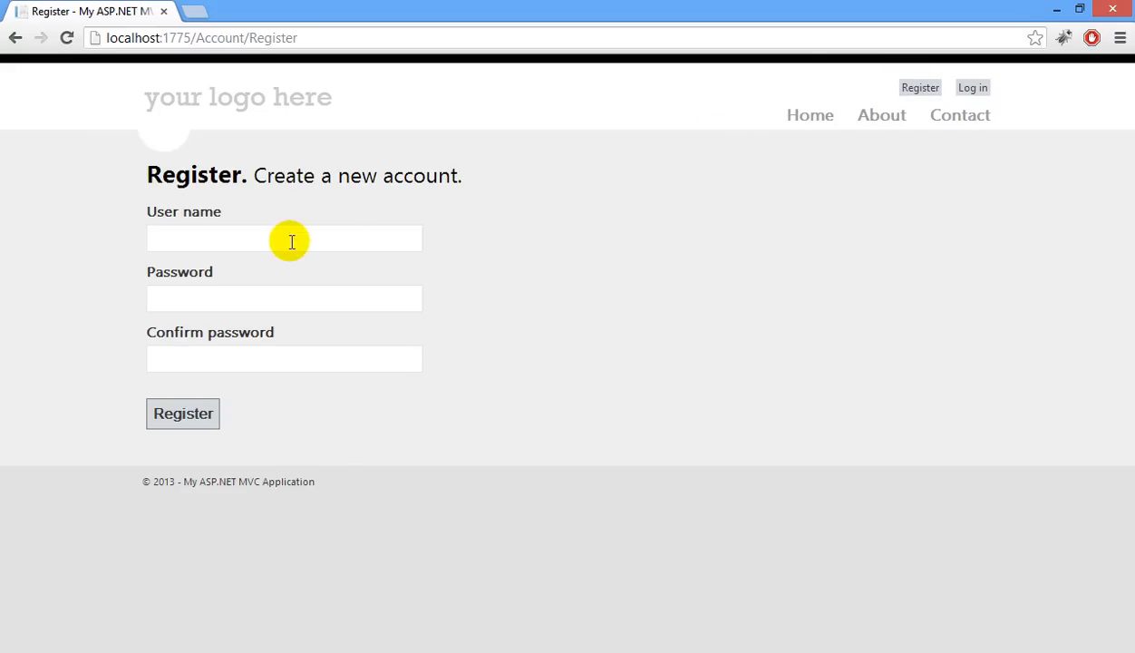
- Try usernames abhimanyu and ram for availability, then submit Register without a password
{"action": "type", "text": "abhimanyu"}
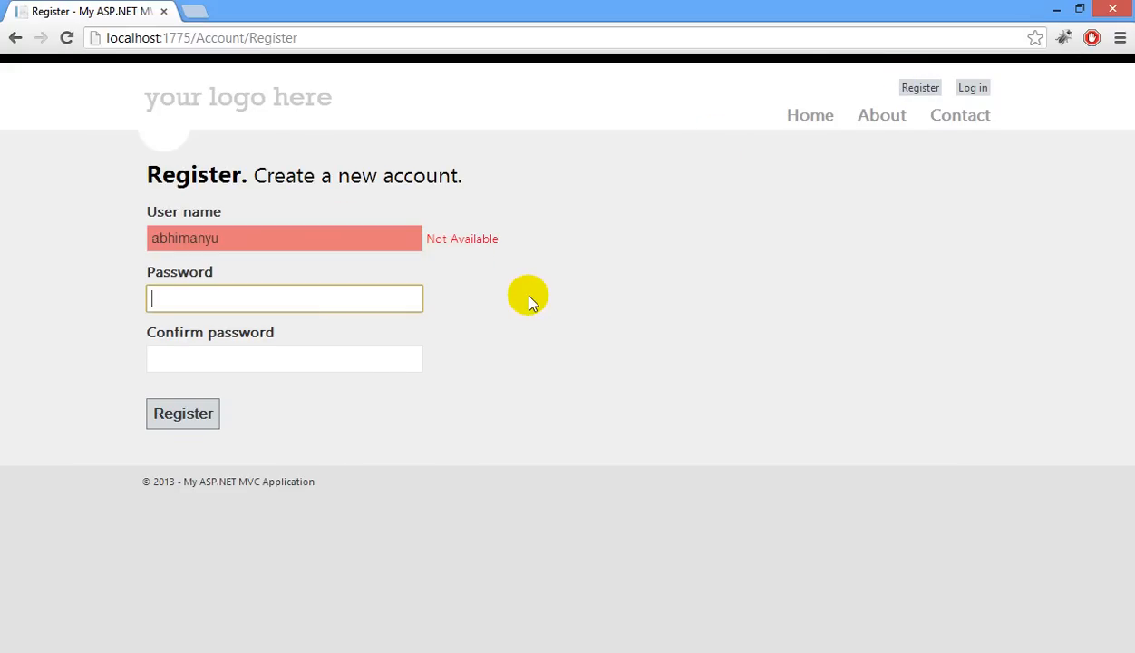
{"action": "mouse_move", "coordinate": [426, 239]}
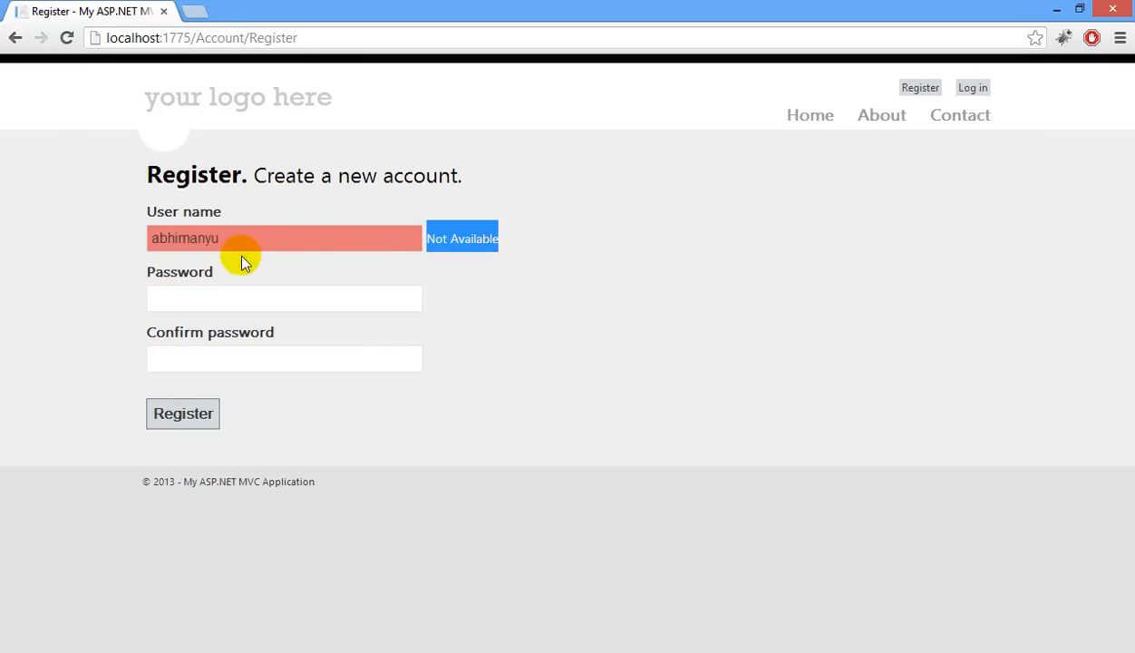
{"action": "type", "text": "deep"}
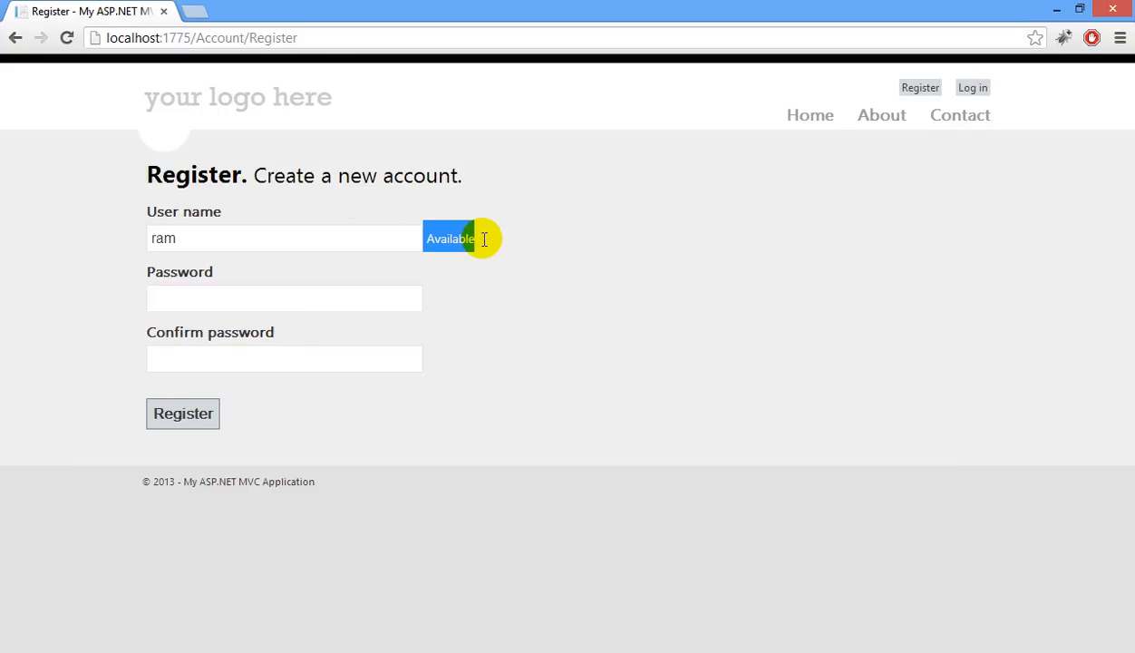
{"action": "left_click", "coordinate": [181, 414]}
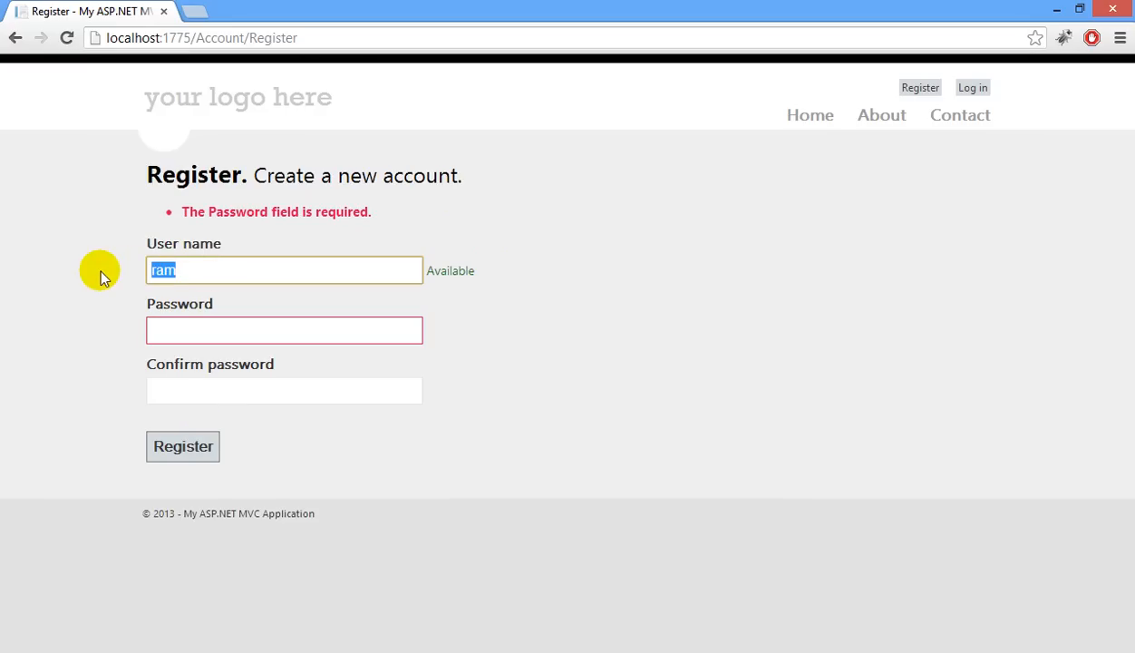
- Enter abhimanyu again and leave the field so it is flagged Not Available in red
{"action": "type", "text": "abhima"}
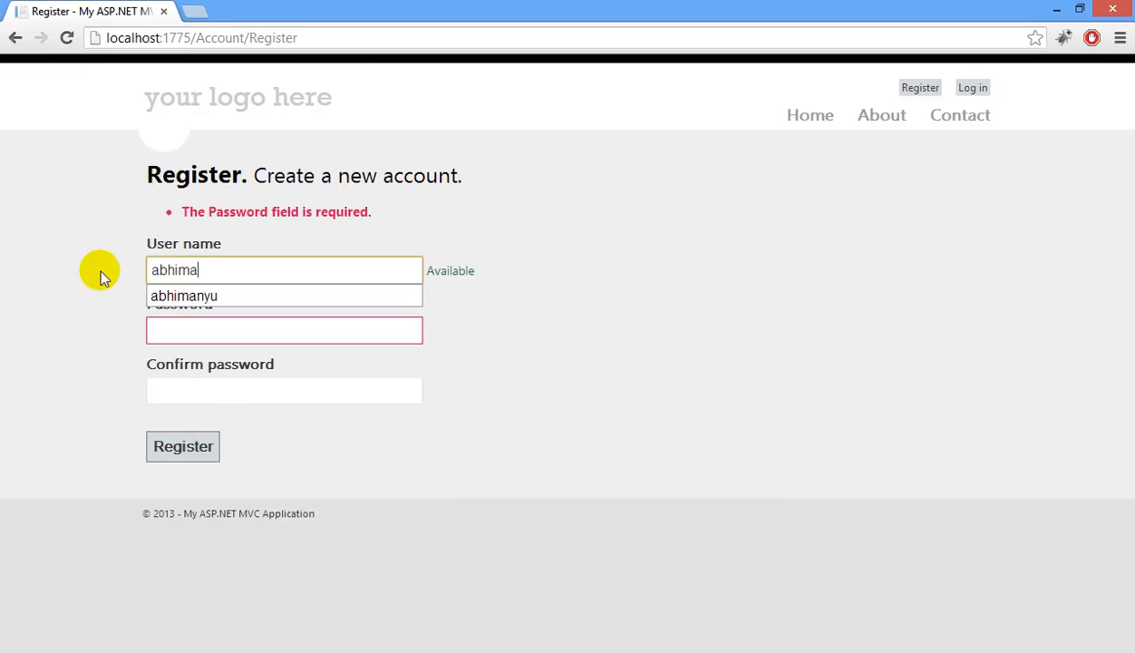
{"action": "left_click", "coordinate": [283, 295]}
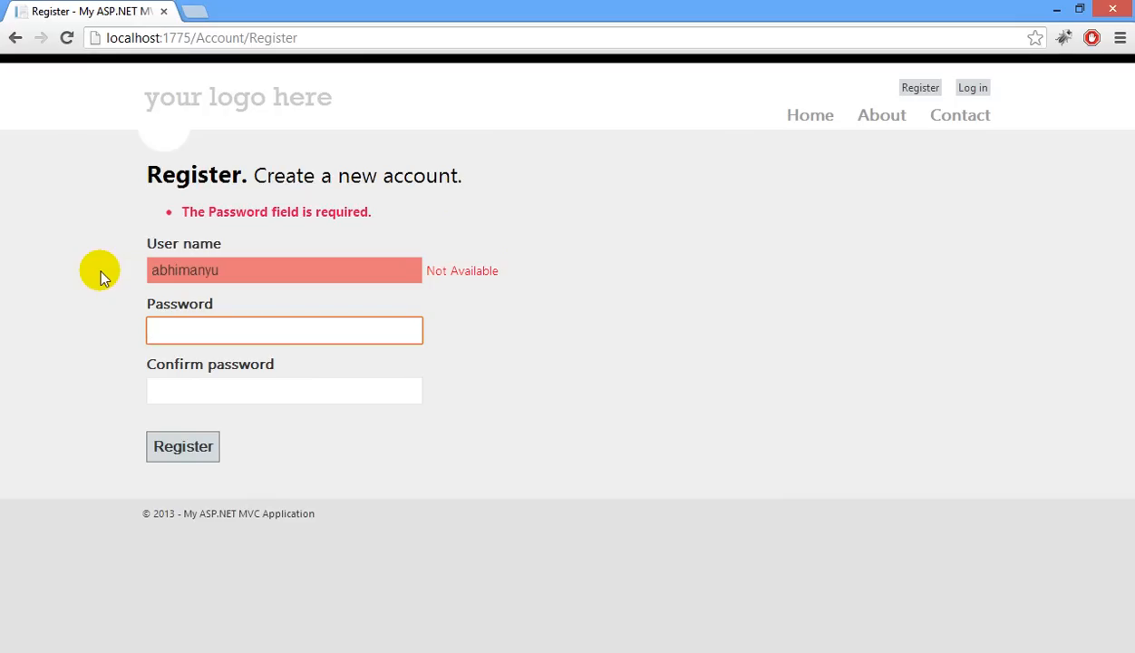
{"action": "left_click", "coordinate": [283, 330]}
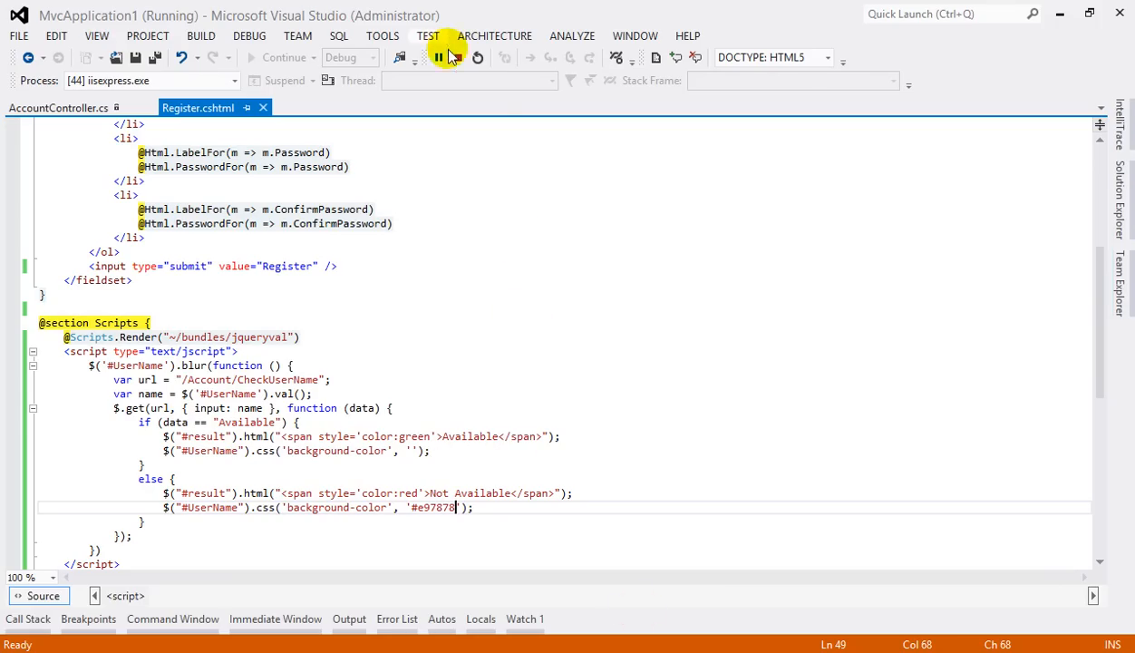
- Stop debugging and review the blur handler's $.get request with the UserName data object
{"action": "left_click", "coordinate": [475, 56]}
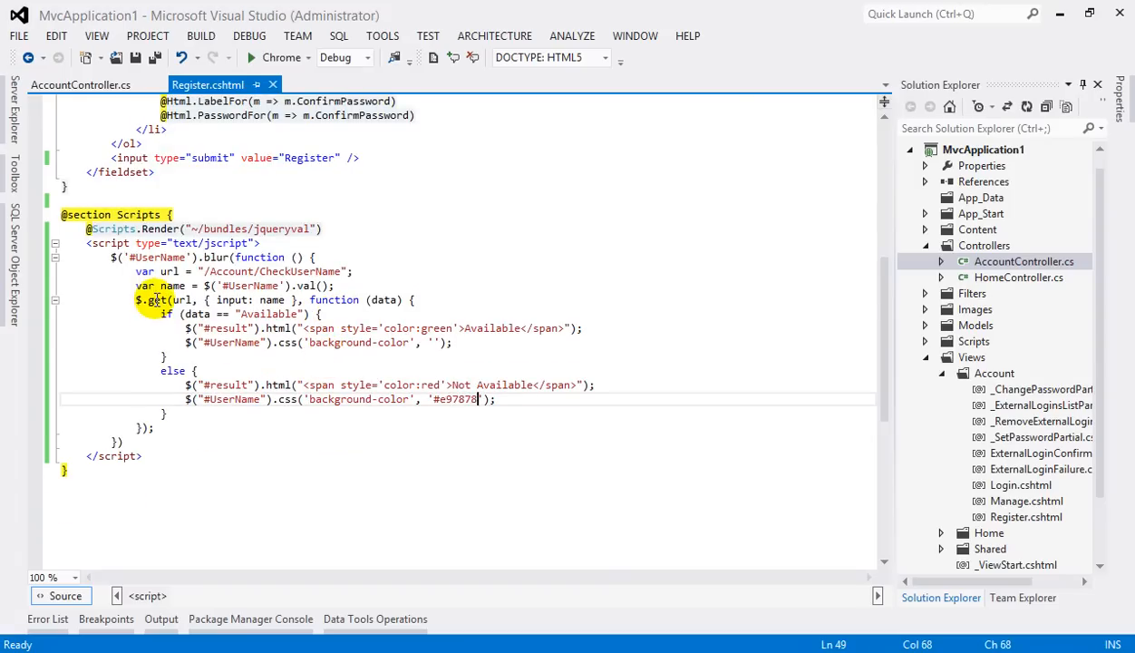
{"action": "left_click", "coordinate": [201, 369]}
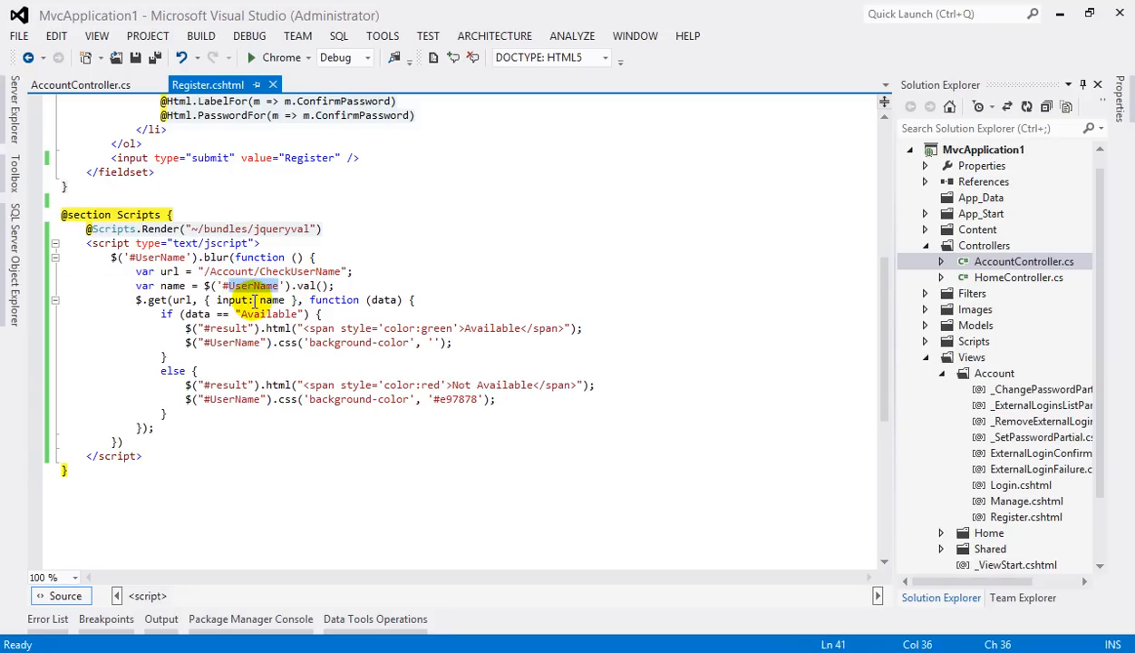
{"action": "double_click", "coordinate": [181, 301]}
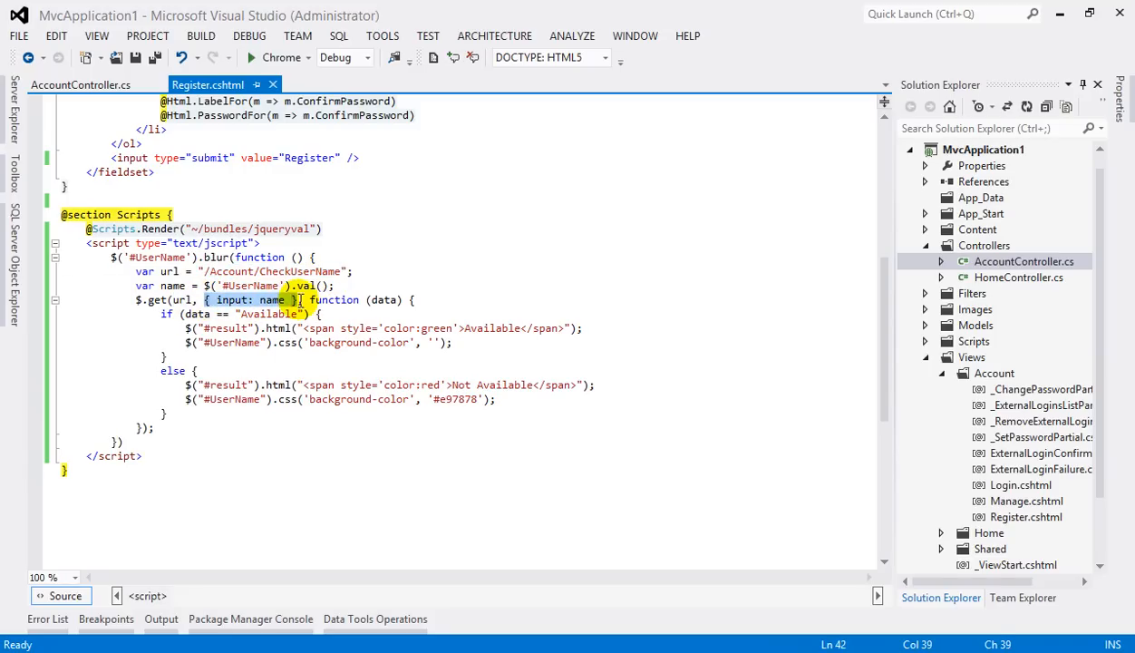
{"action": "left_click", "coordinate": [166, 313]}
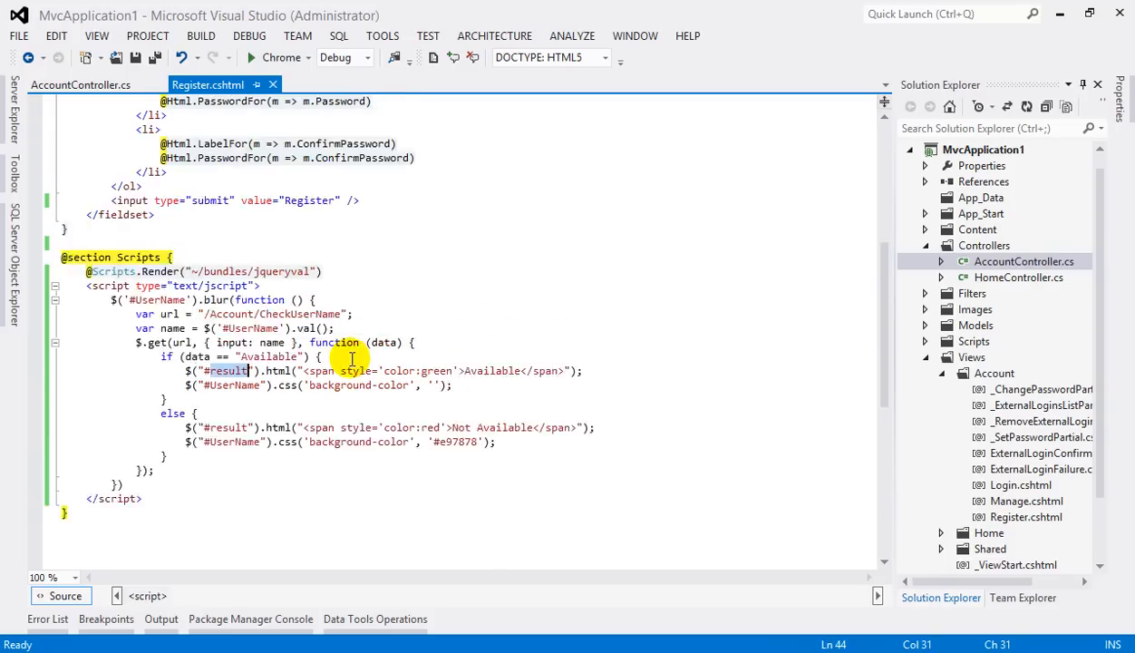
{"action": "scroll", "scroll_direction": "up", "scroll_amount": 3}
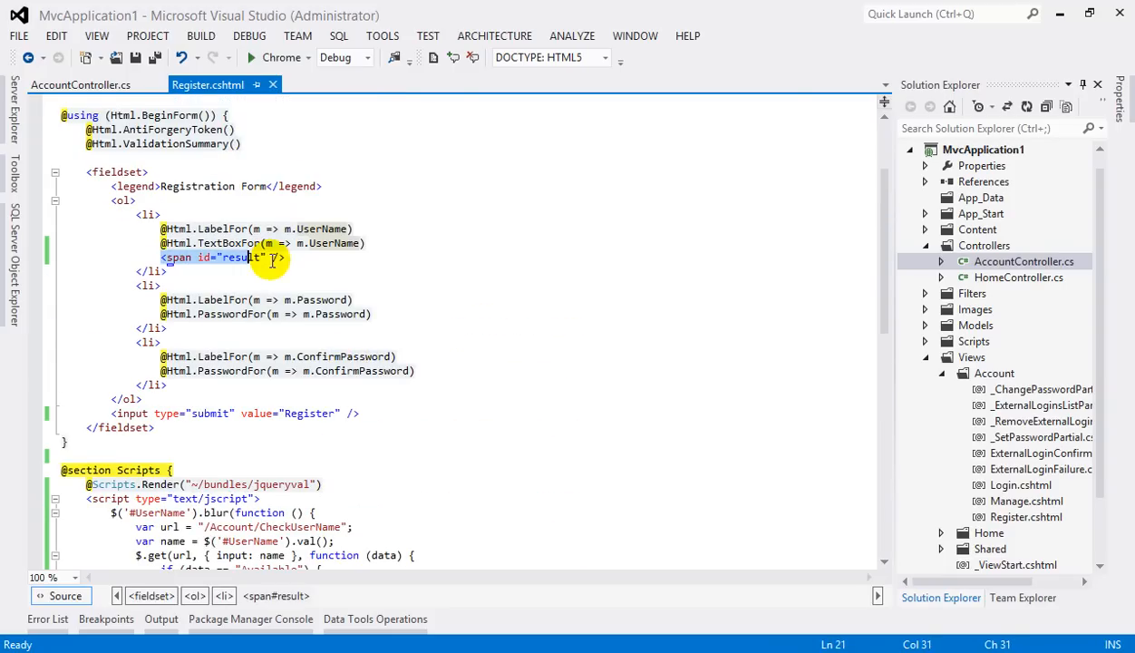
{"action": "scroll", "scroll_direction": "down", "scroll_amount": 3}
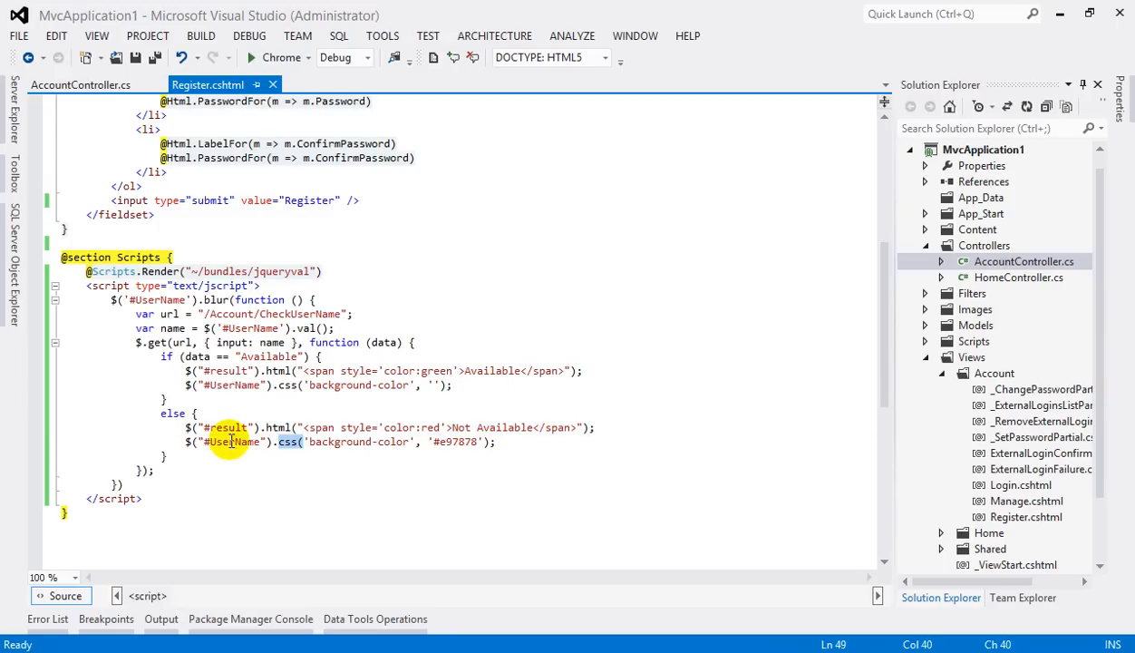
- Scroll to the CheckUserName action returning Available or Not Available
{"action": "scroll", "scroll_direction": "up", "scroll_amount": 3}
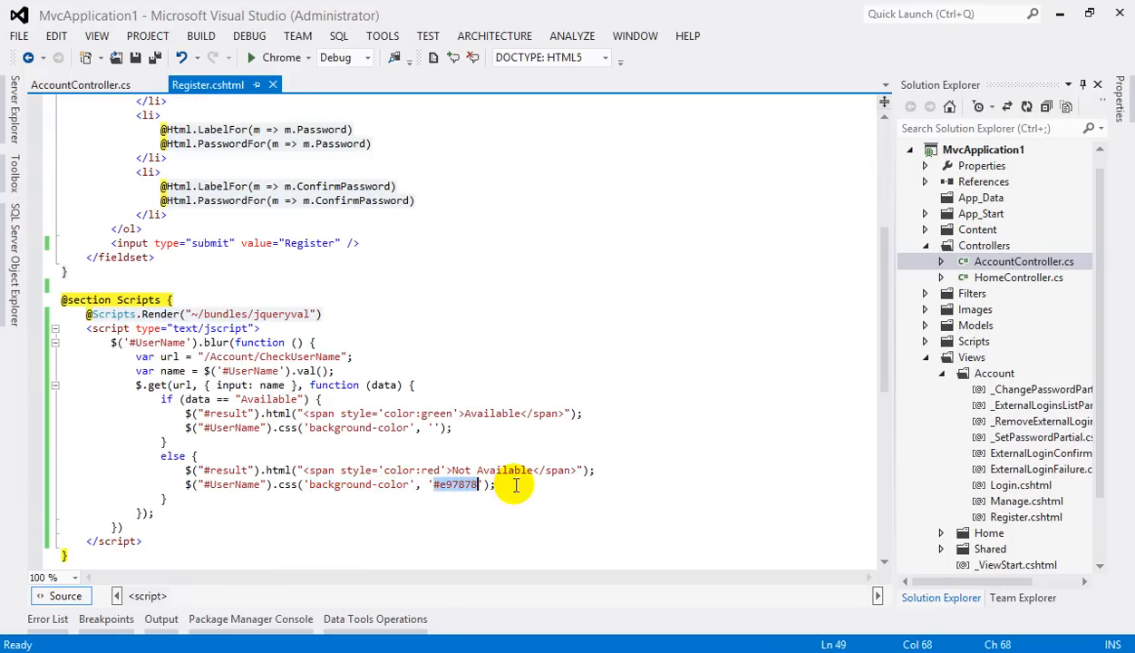
{"action": "mouse_move", "coordinate": [203, 355]}
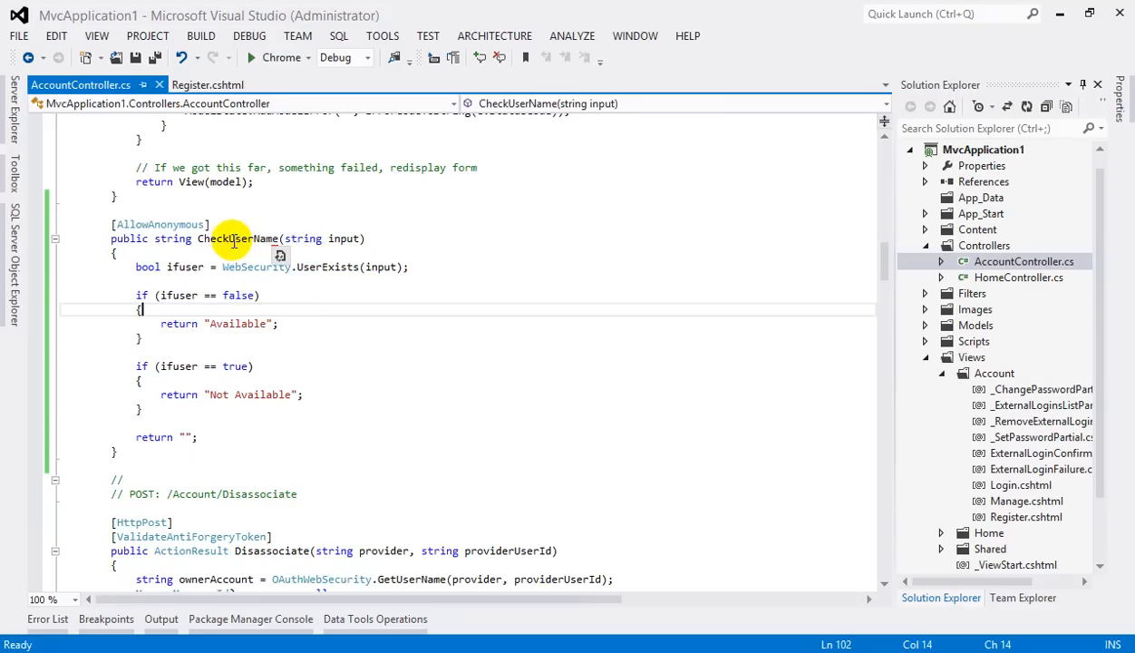
- Point out CheckUserName's input parameter, then return to Register.cshtml's /Account/CheckUserName call
{"action": "left_click", "coordinate": [339, 239]}
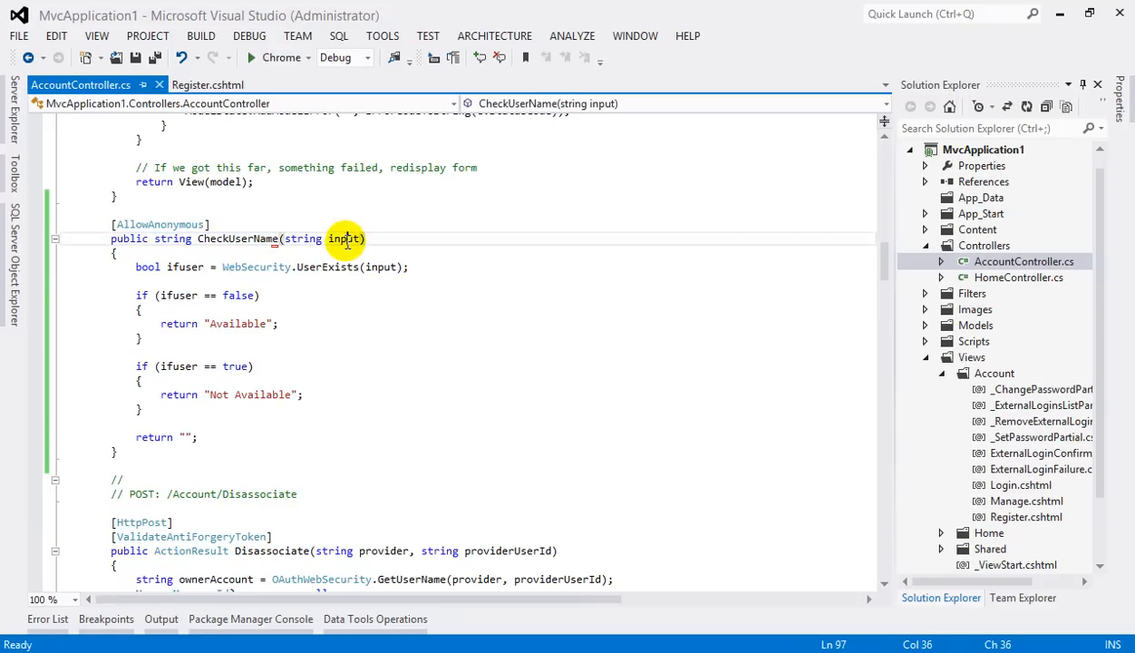
{"action": "left_click", "coordinate": [206, 86]}
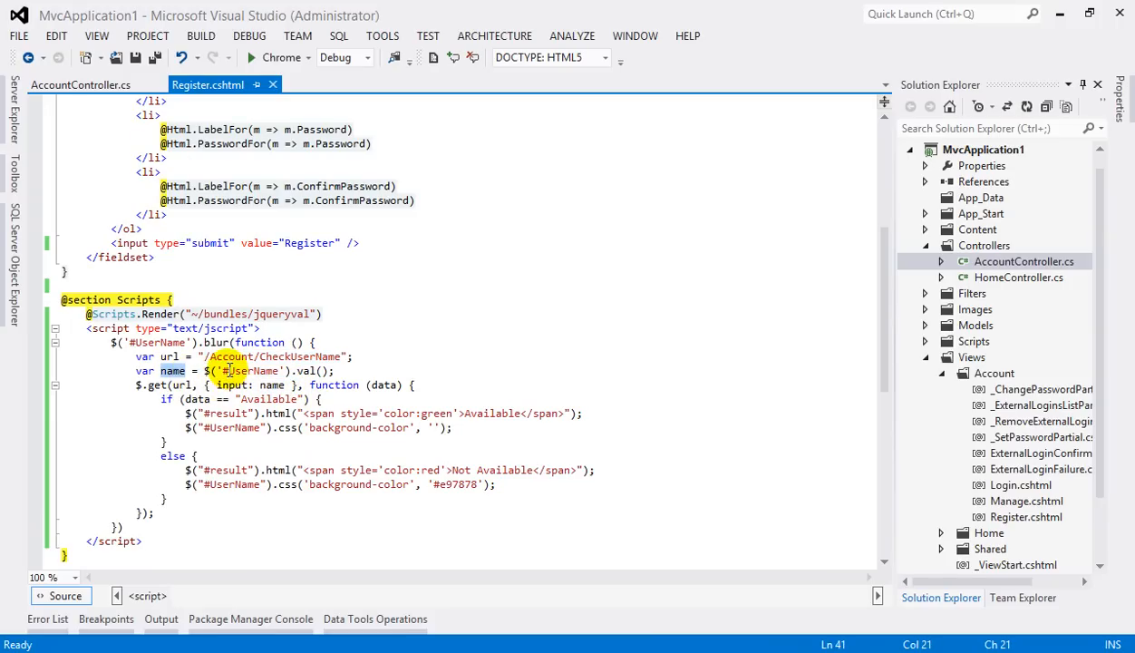
- Review the result span in Register.cshtml, then show AccountController.cs's CheckUserName action again
{"action": "scroll", "scroll_direction": "up", "scroll_amount": 3}
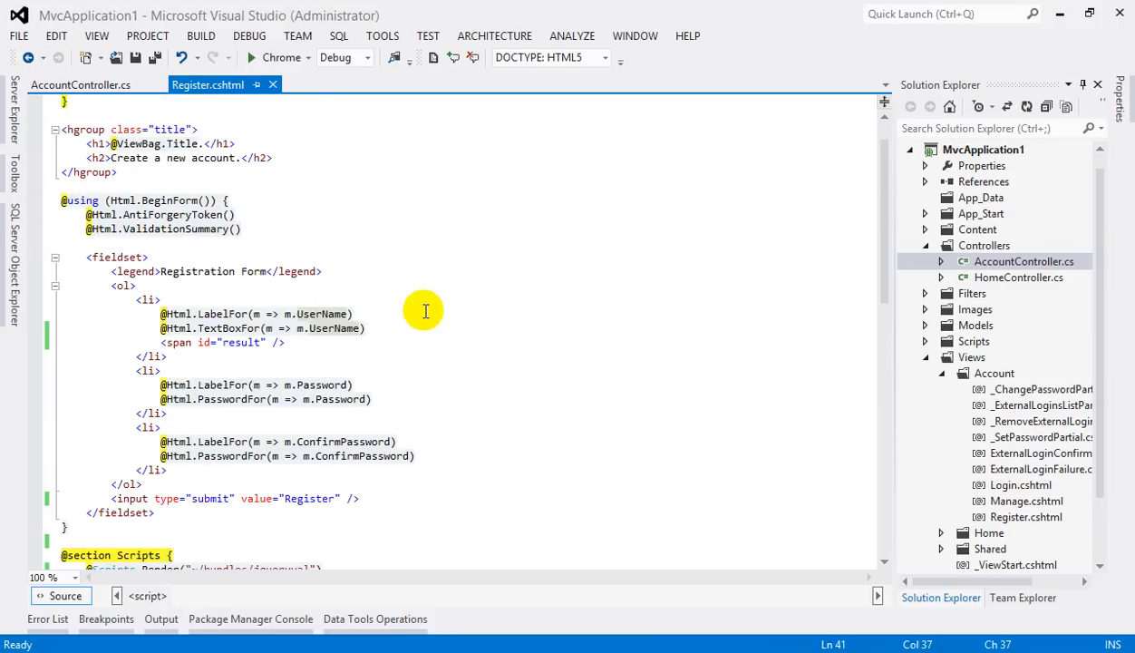
{"action": "left_click", "coordinate": [79, 86]}
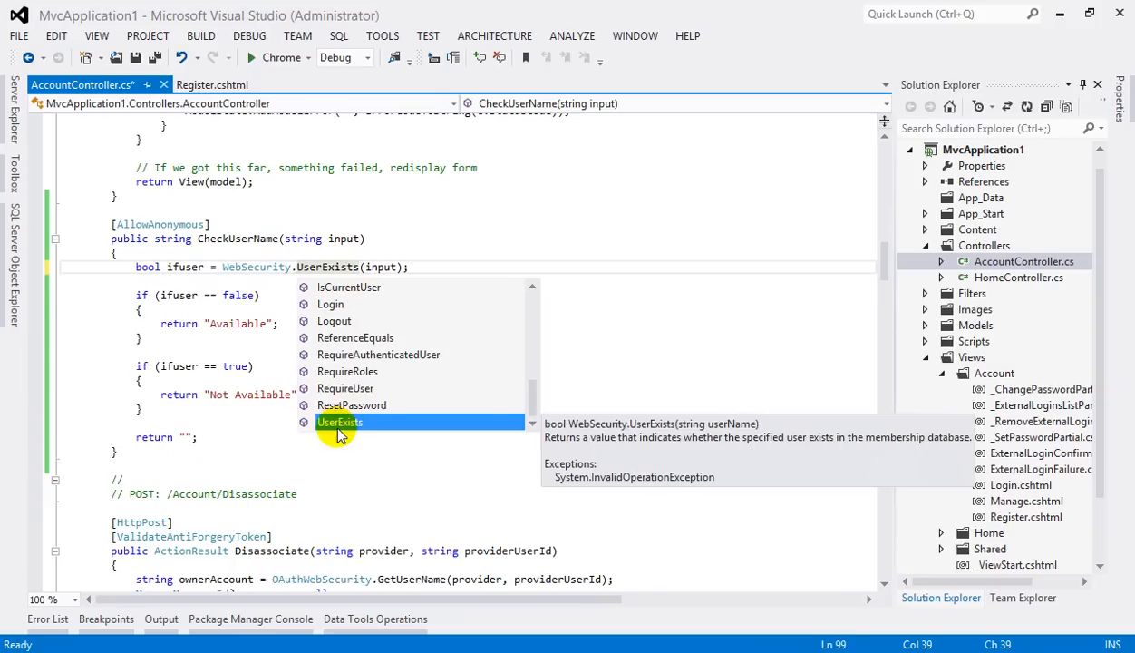
{"action": "mouse_move", "coordinate": [752, 433]}
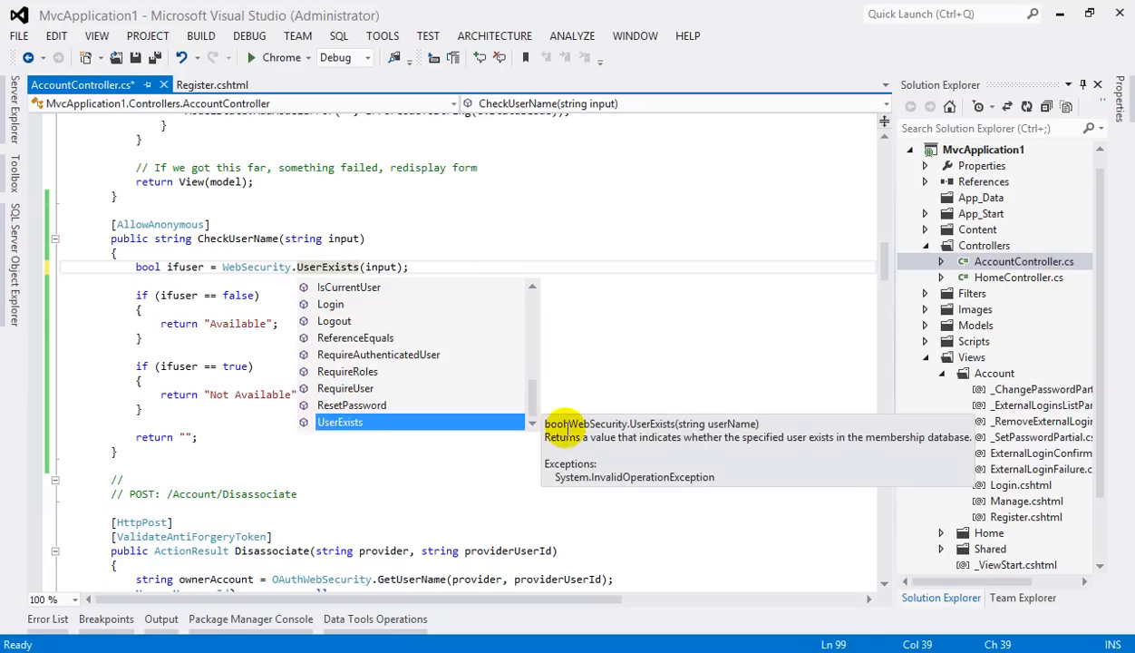
{"action": "mouse_move", "coordinate": [234, 266]}
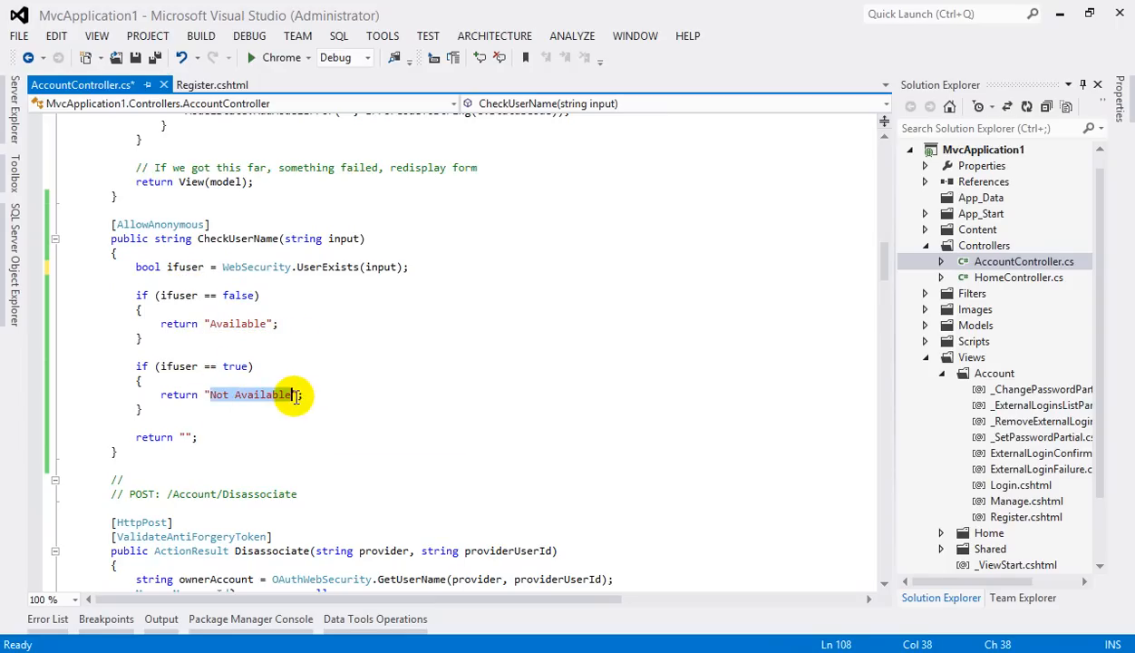
{"action": "mouse_move", "coordinate": [280, 353]}
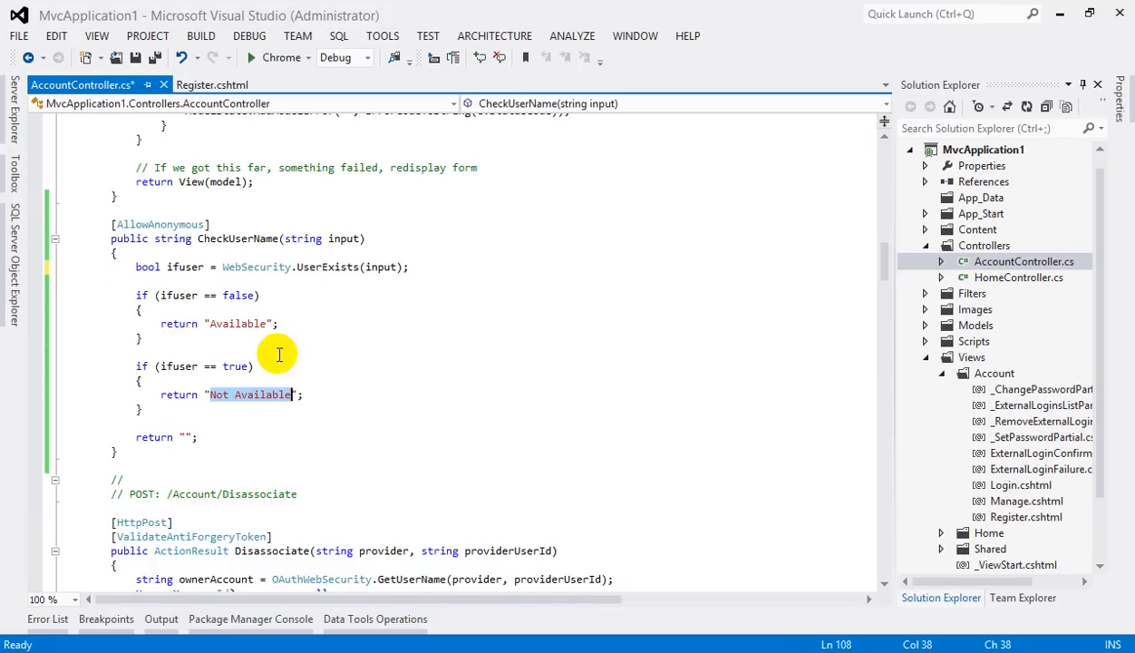